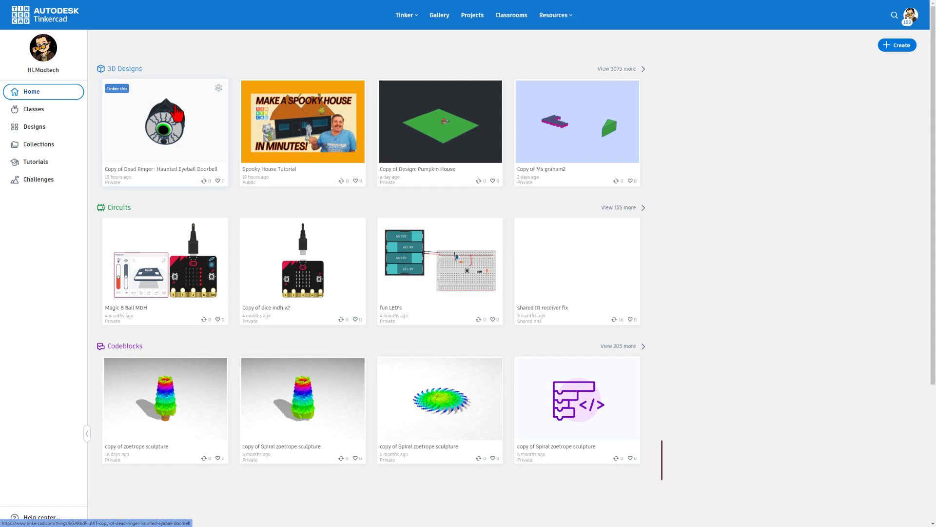
- Browse the Classes list, then the Designs lists (Codeblocks), ending on 3D designs
{"action": "left_click", "coordinate": [33, 108]}
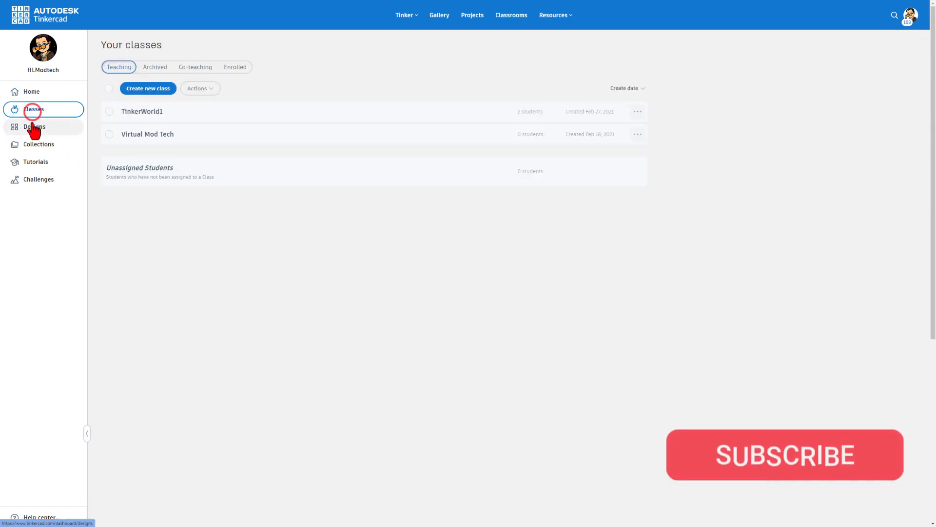
{"action": "left_click", "coordinate": [34, 125]}
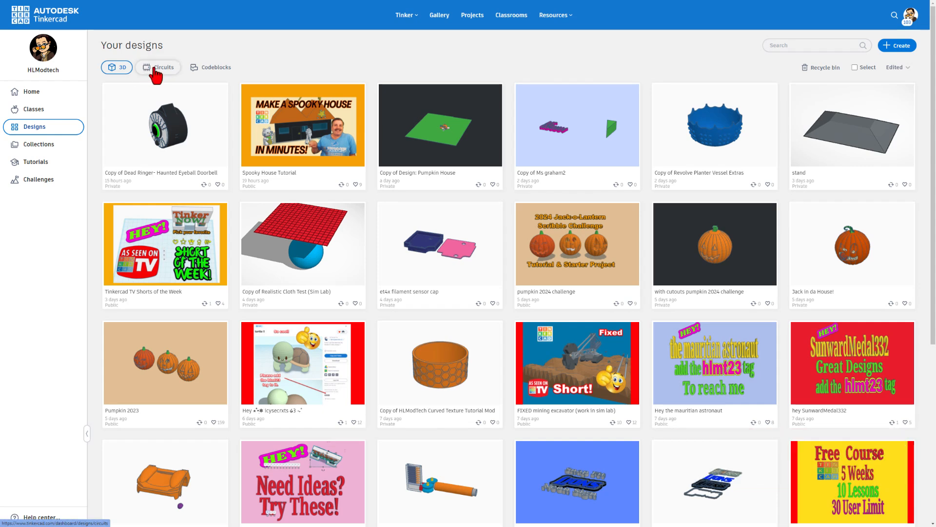
{"action": "left_click", "coordinate": [210, 67]}
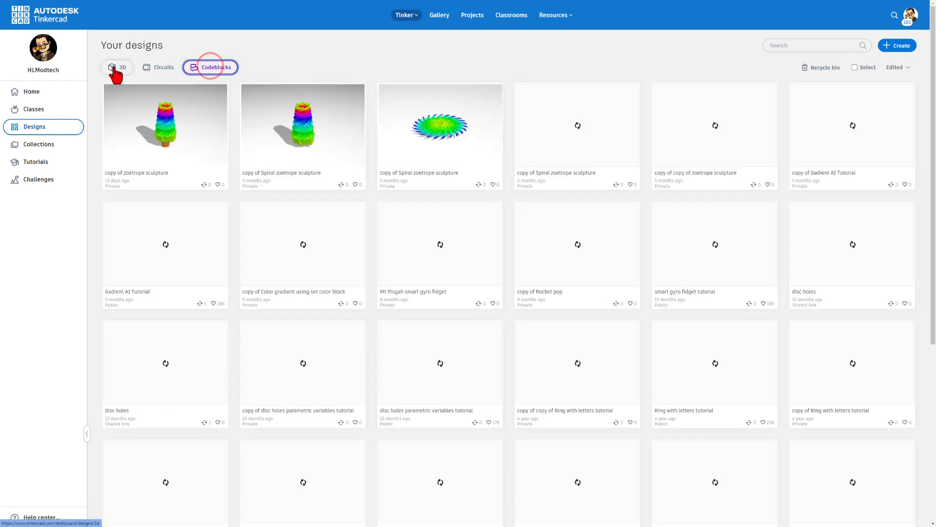
{"action": "left_click", "coordinate": [117, 66]}
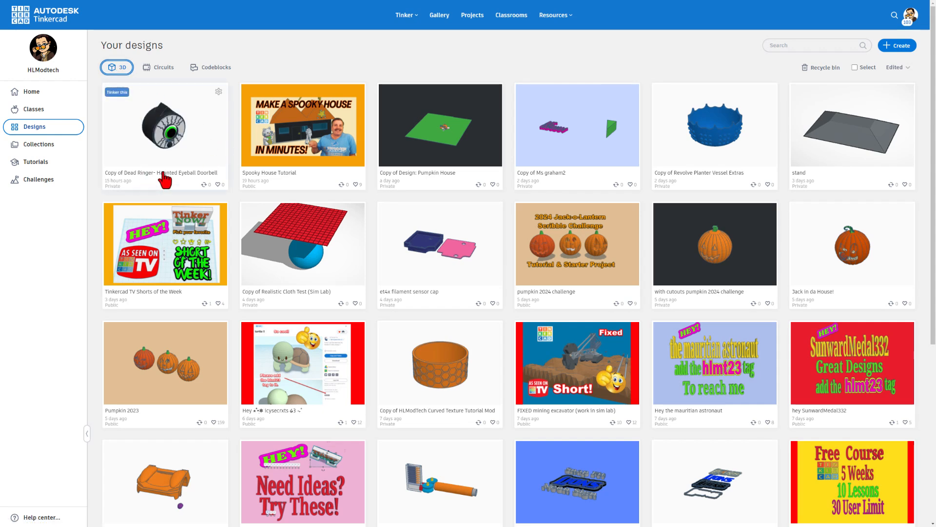
{"action": "mouse_move", "coordinate": [399, 226]}
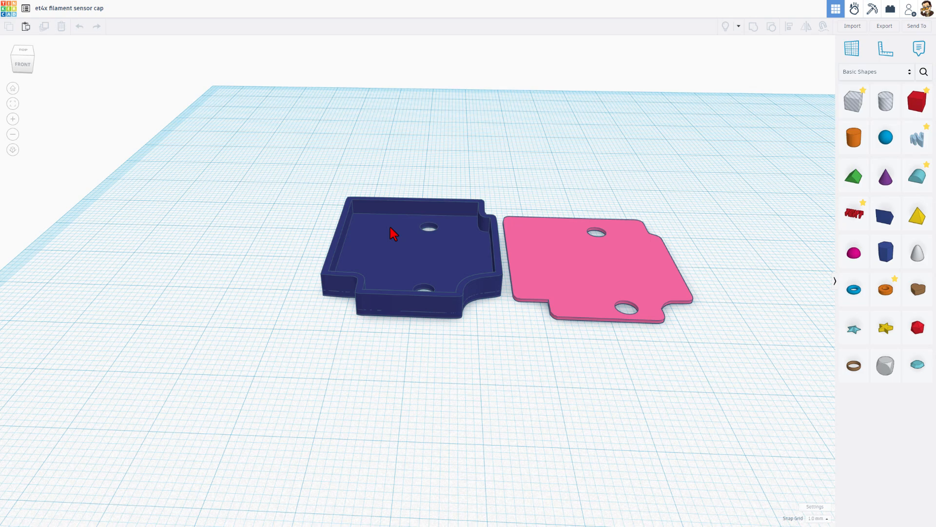
- Select the blue cap base and switch the shape library to Your Creations
{"action": "left_click", "coordinate": [391, 233]}
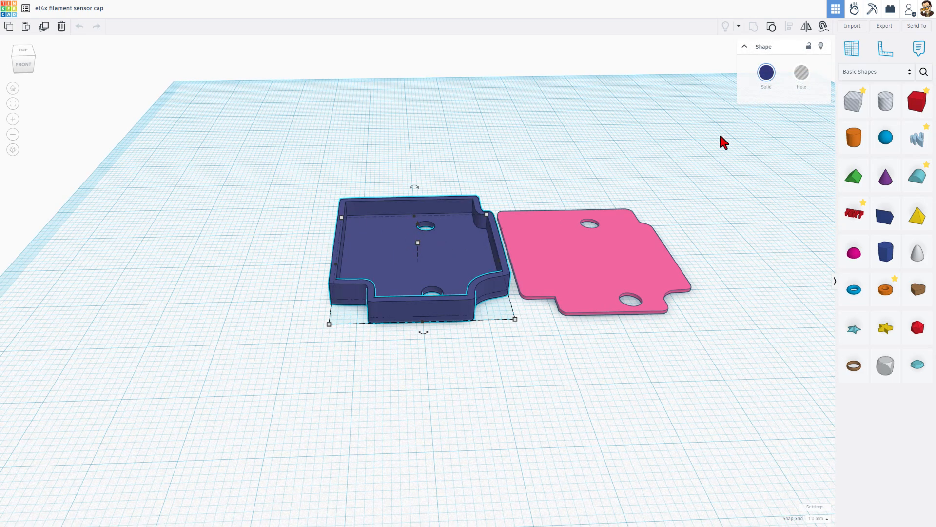
{"action": "left_click", "coordinate": [875, 71]}
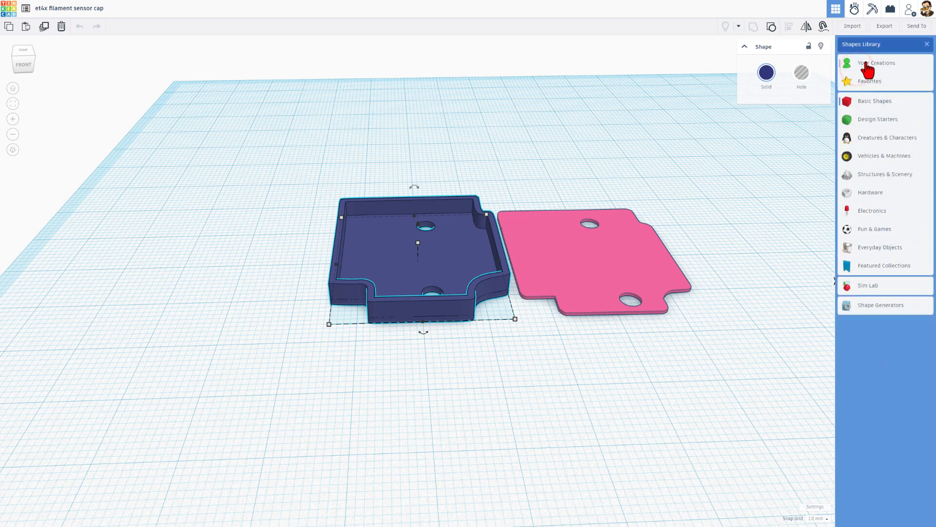
{"action": "left_click", "coordinate": [876, 63]}
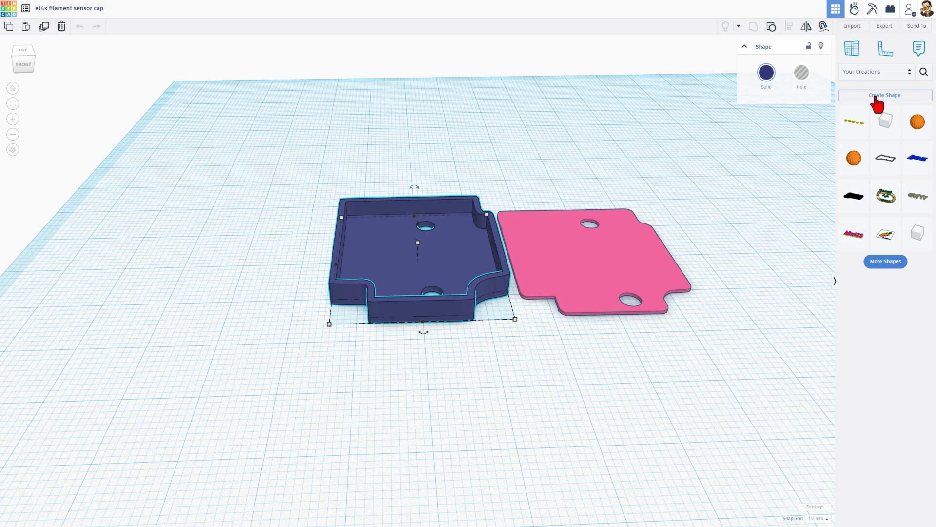
- Save the blue cap base as a Solid custom shape named 'et4x cap'
{"action": "left_click", "coordinate": [884, 96]}
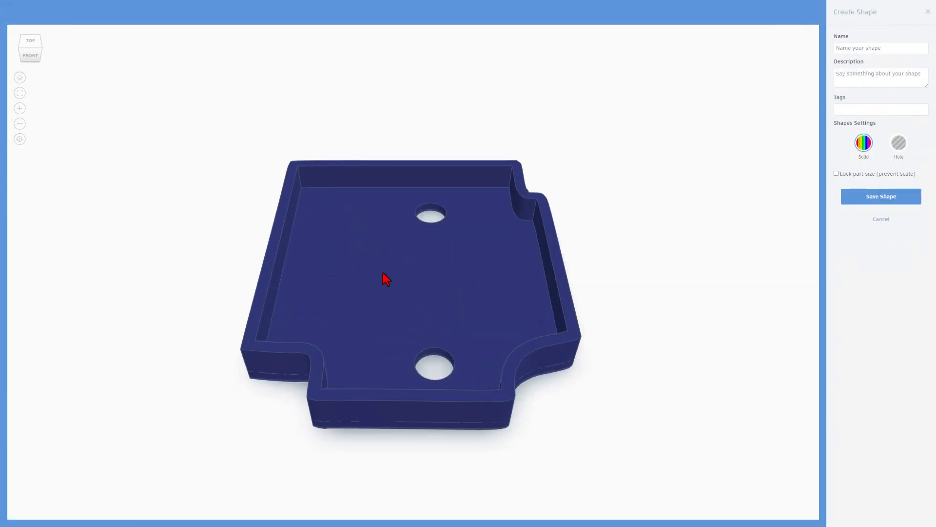
{"action": "mouse_move", "coordinate": [628, 269]}
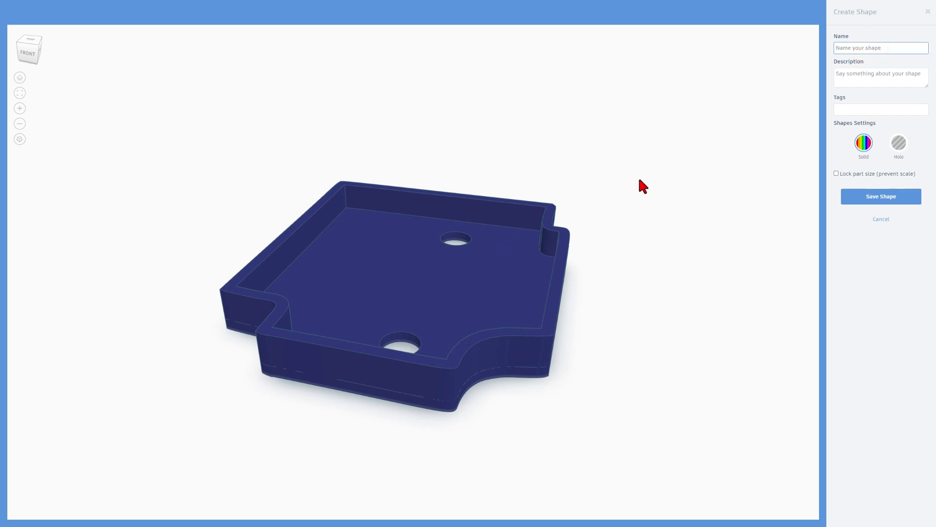
{"action": "type", "text": "rt4x"}
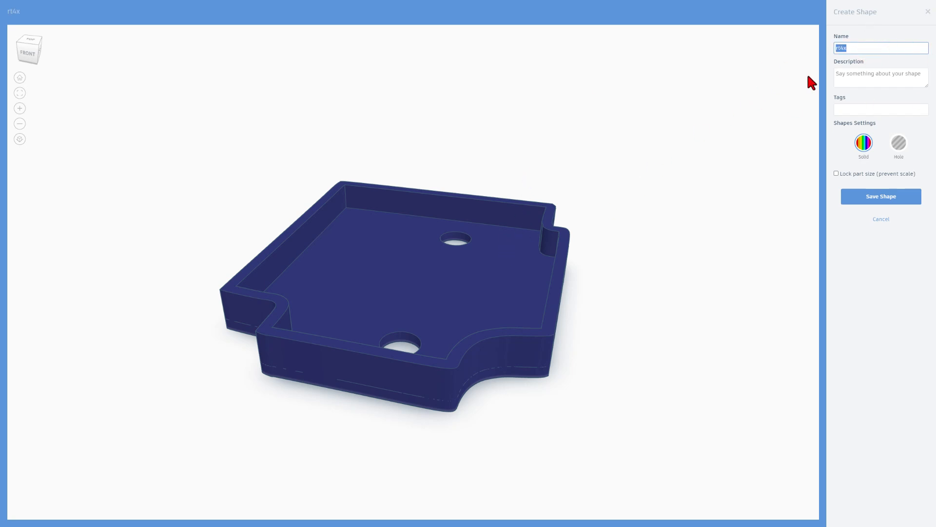
{"action": "type", "text": "et4x cap"}
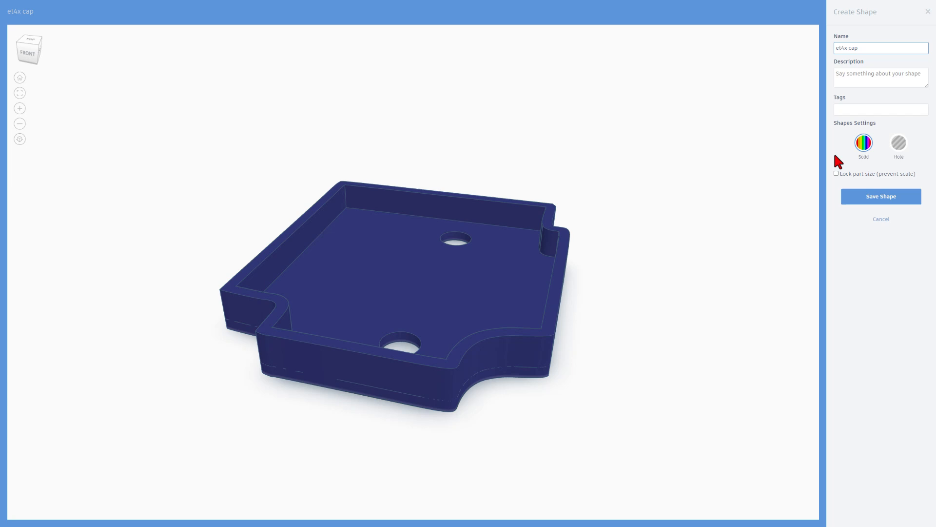
{"action": "mouse_move", "coordinate": [559, 337]}
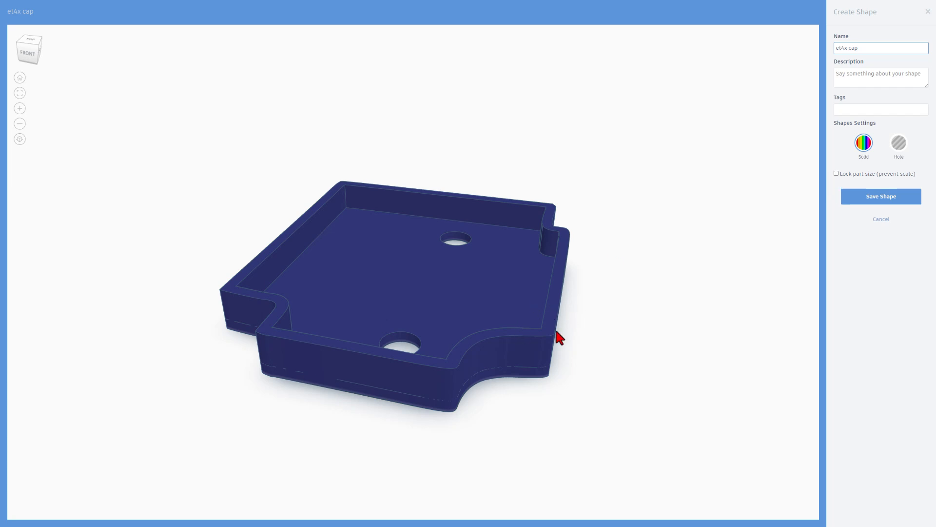
{"action": "mouse_move", "coordinate": [853, 187]}
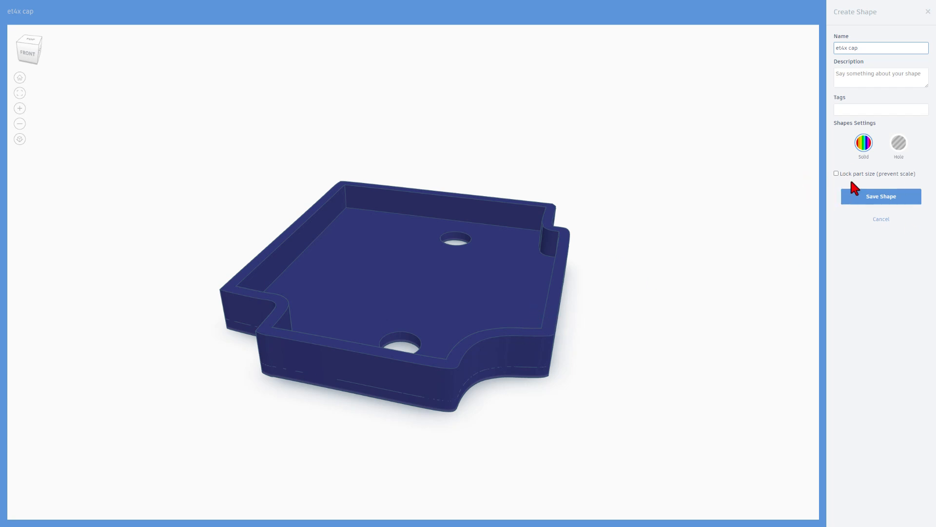
{"action": "left_click", "coordinate": [881, 196]}
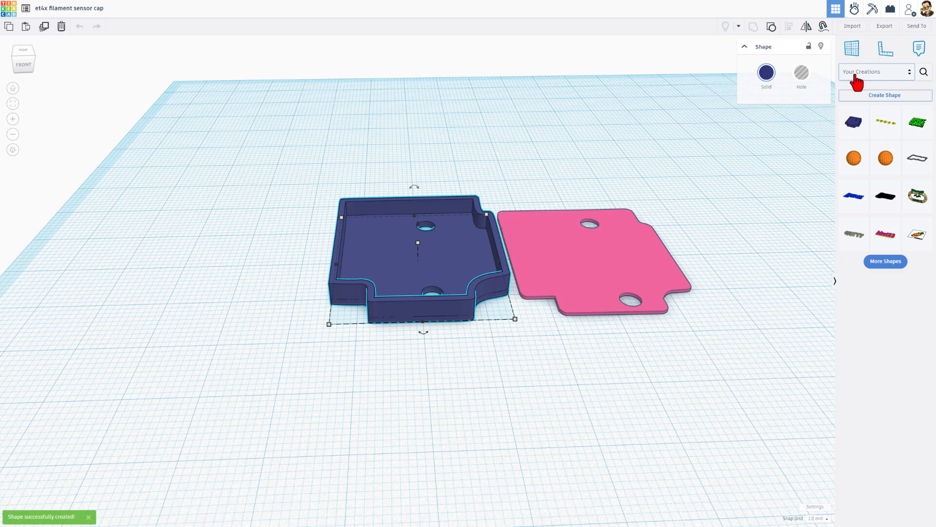
- Reshow Your Creations and download only the selected cap base as an STL
{"action": "left_click", "coordinate": [876, 71]}
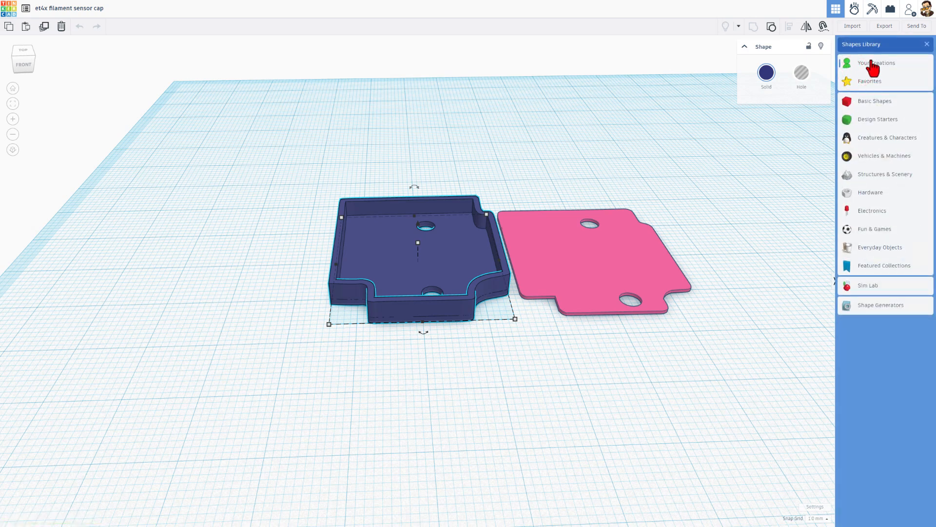
{"action": "left_click", "coordinate": [876, 63]}
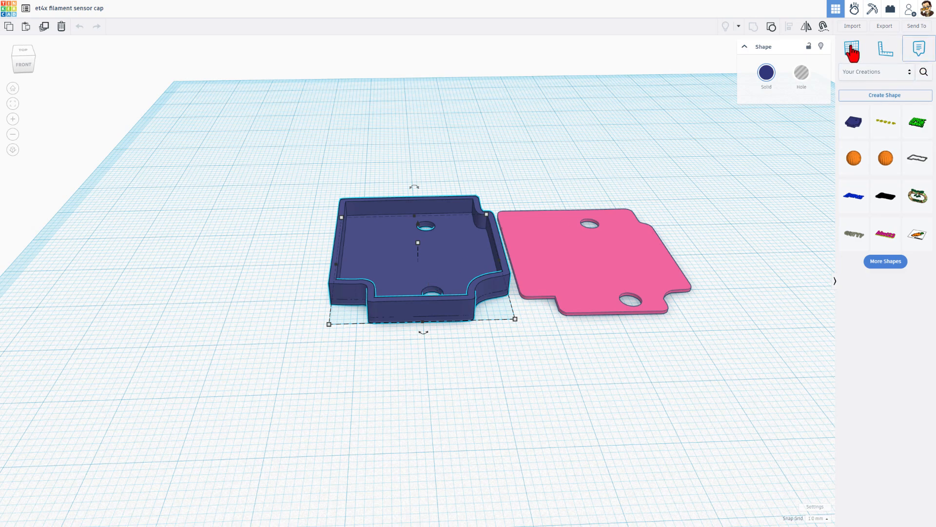
{"action": "left_click", "coordinate": [884, 26]}
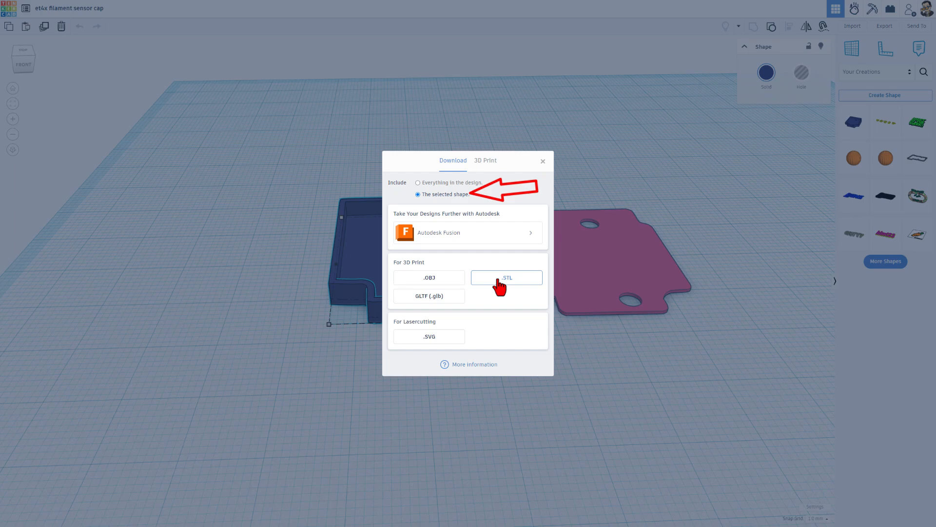
{"action": "left_click", "coordinate": [507, 277]}
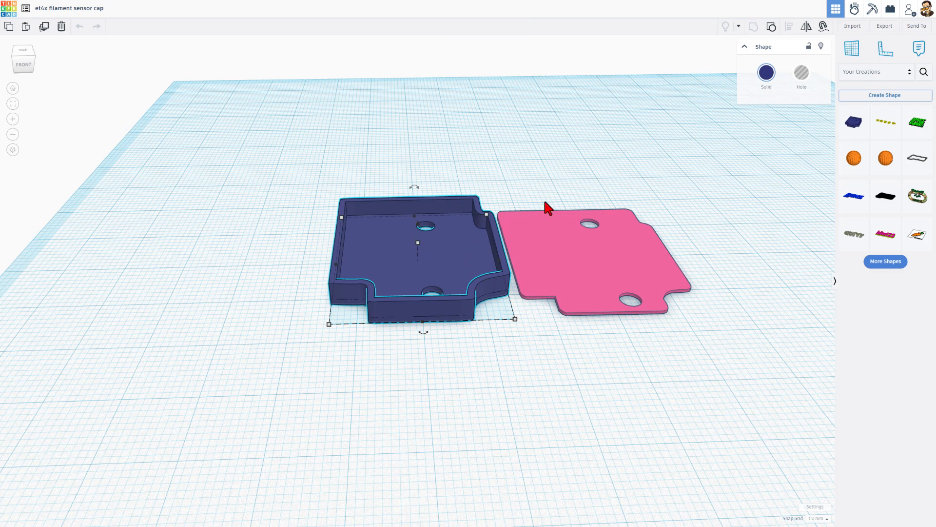
{"action": "mouse_move", "coordinate": [675, 156]}
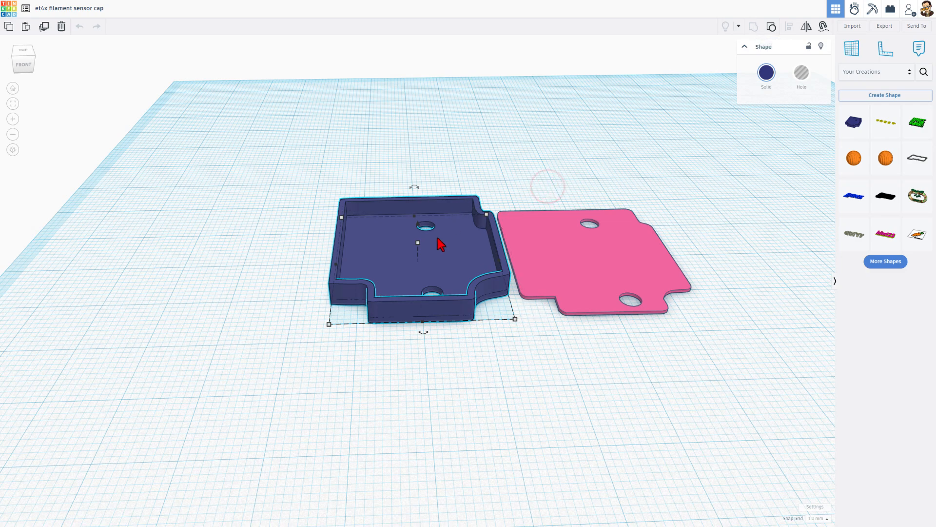
{"action": "mouse_move", "coordinate": [439, 254]}
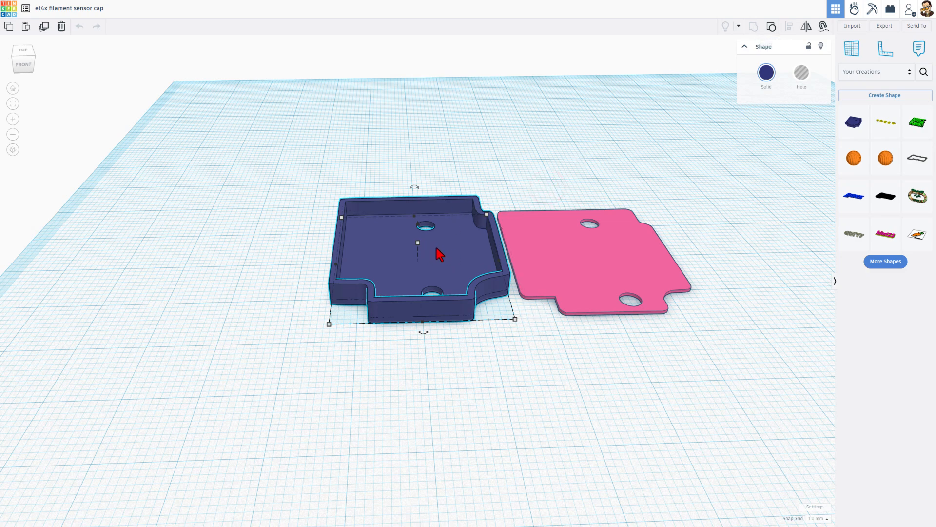
{"action": "mouse_move", "coordinate": [515, 138]}
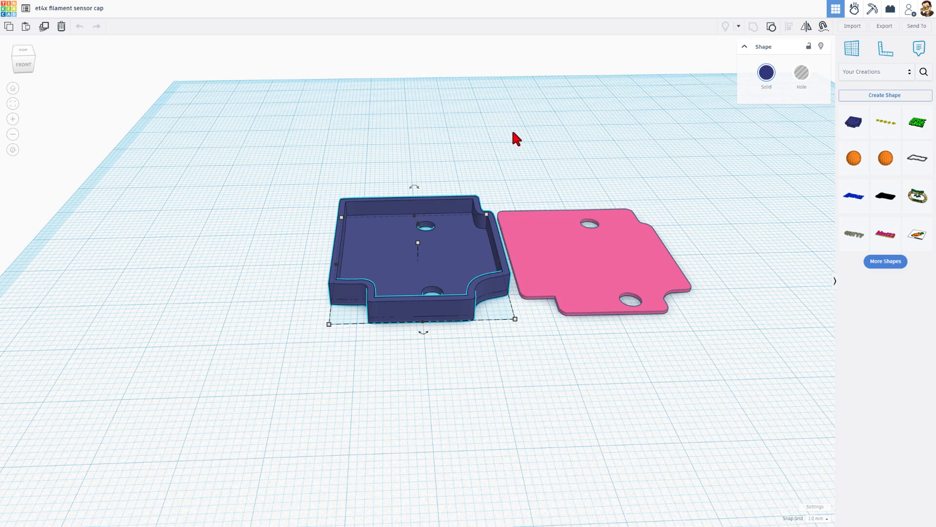
- Copy the selected navy filament sensor cap with Ctrl+C
{"action": "key", "text": "ctrl+c"}
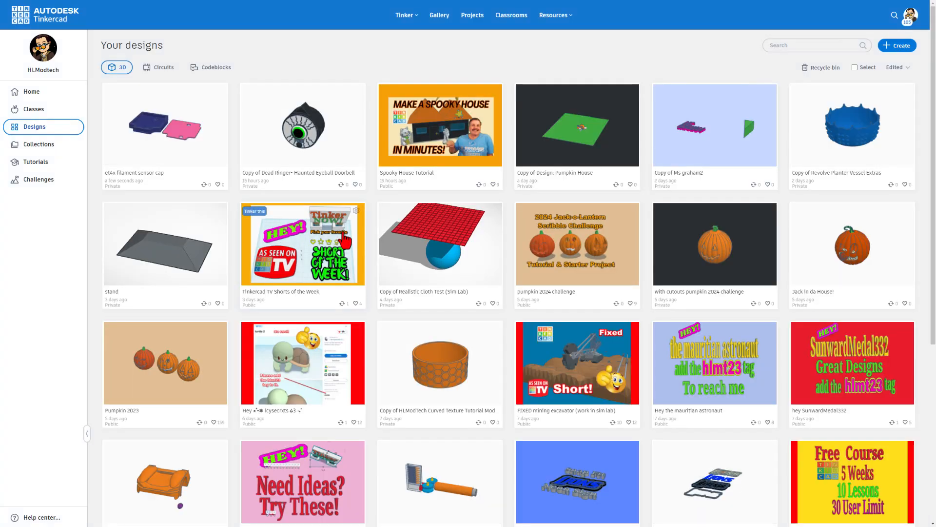
- Create a new 3D design and paste the copied navy cap onto its workplane
{"action": "left_click", "coordinate": [896, 44]}
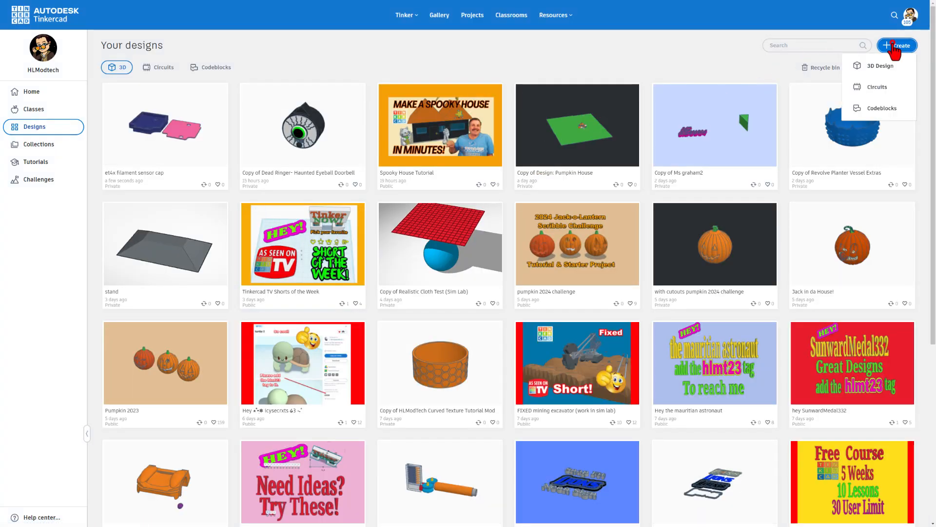
{"action": "left_click", "coordinate": [881, 66]}
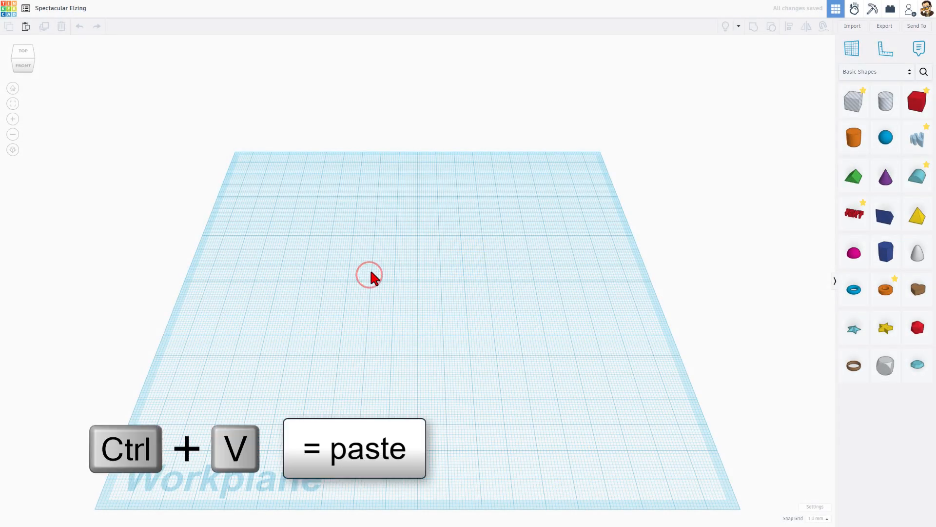
{"action": "key", "text": "ctrl+v"}
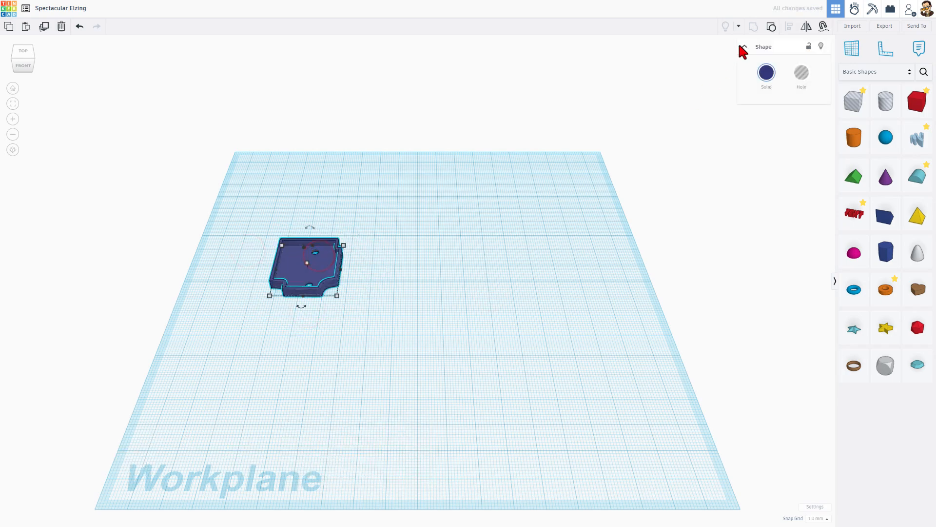
{"action": "left_click", "coordinate": [409, 290]}
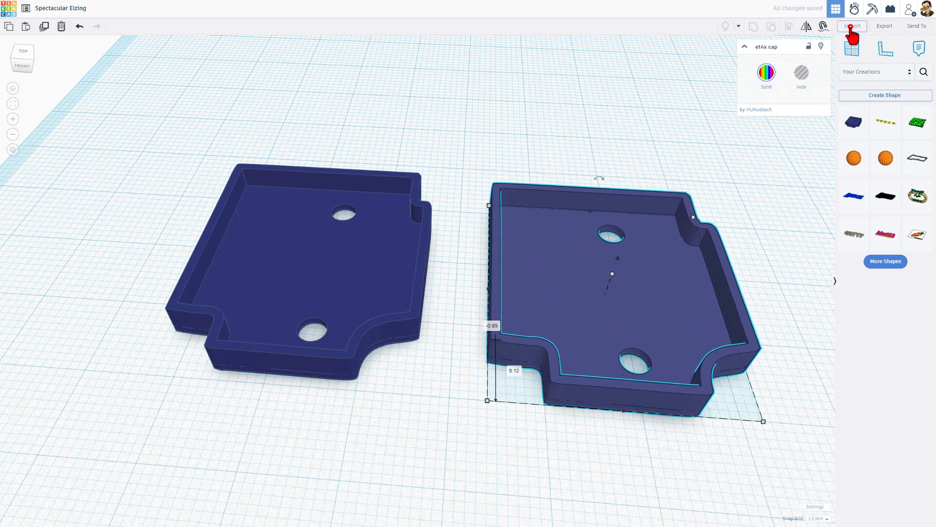
- Import the et4x filament sensor cap STL in millimetres and reposition it on the workplane
{"action": "left_click", "coordinate": [852, 25]}
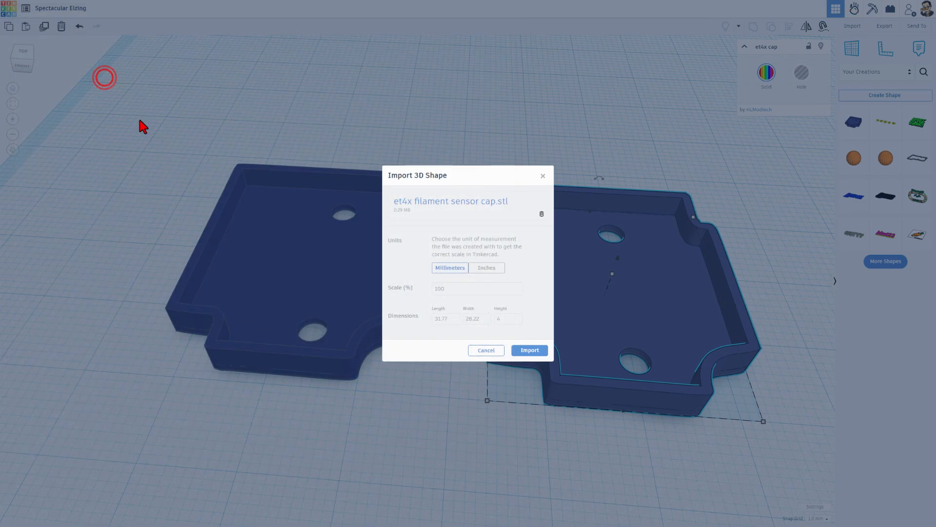
{"action": "left_click", "coordinate": [529, 351]}
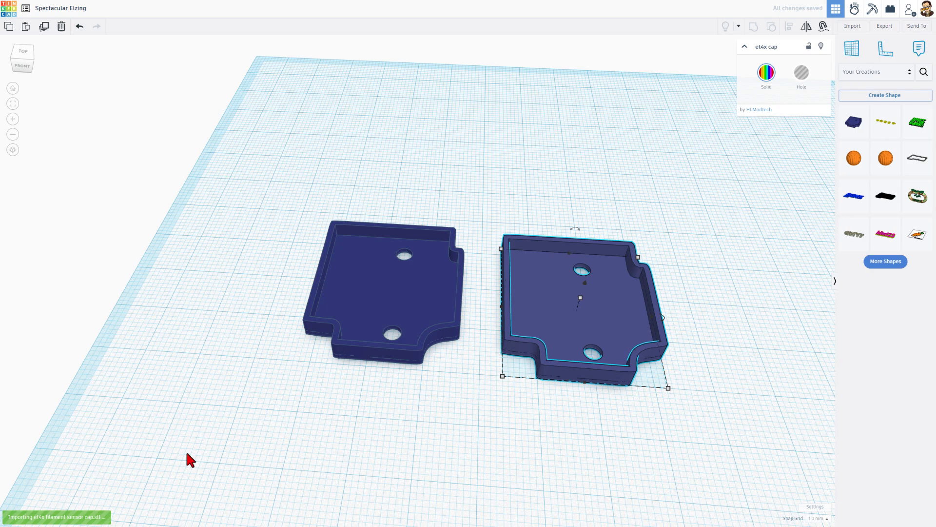
{"action": "left_click_drag", "start_coordinate": [586, 299], "coordinate": [604, 188]}
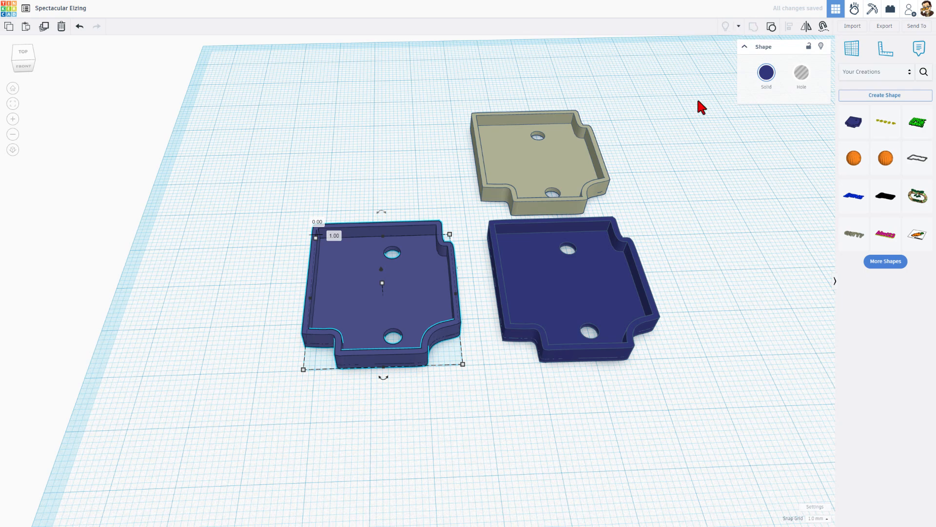
{"action": "mouse_move", "coordinate": [533, 200]}
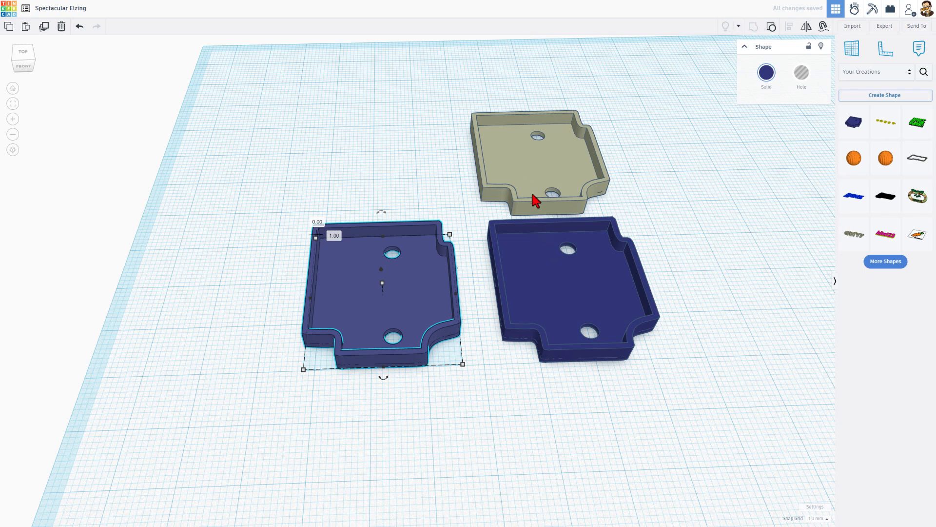
{"action": "mouse_move", "coordinate": [685, 271]}
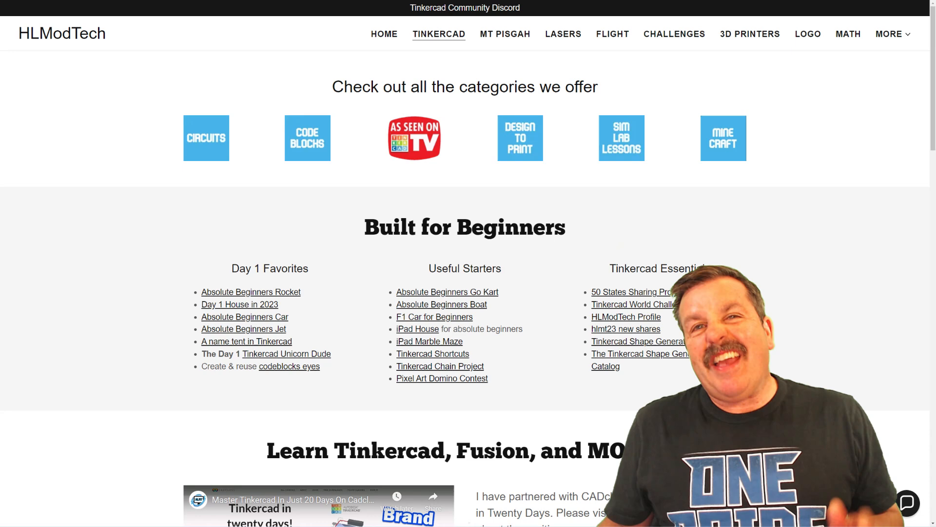
{"action": "mouse_move", "coordinate": [272, 99]}
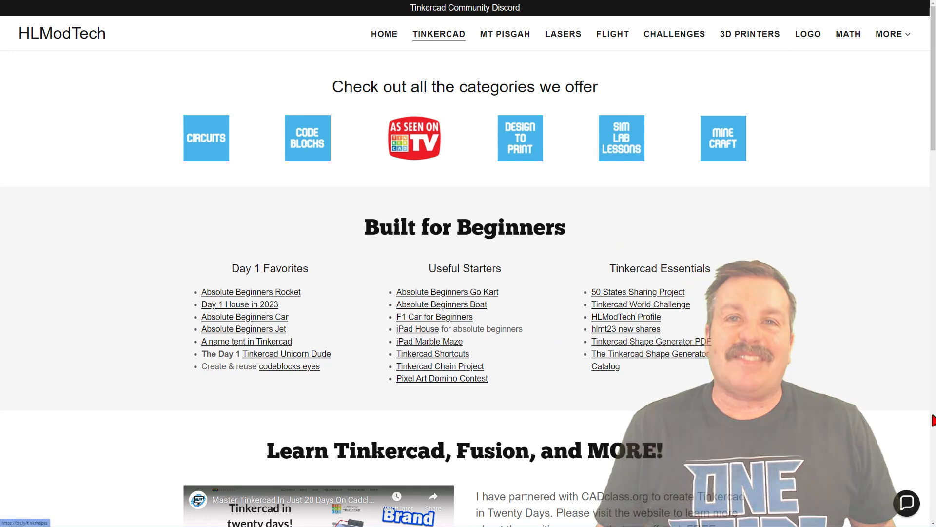
- Scroll down to the Learn Tinkercad, Fusion, and MORE! CADclass.org section
{"action": "scroll", "scroll_direction": "down", "scroll_amount": 3}
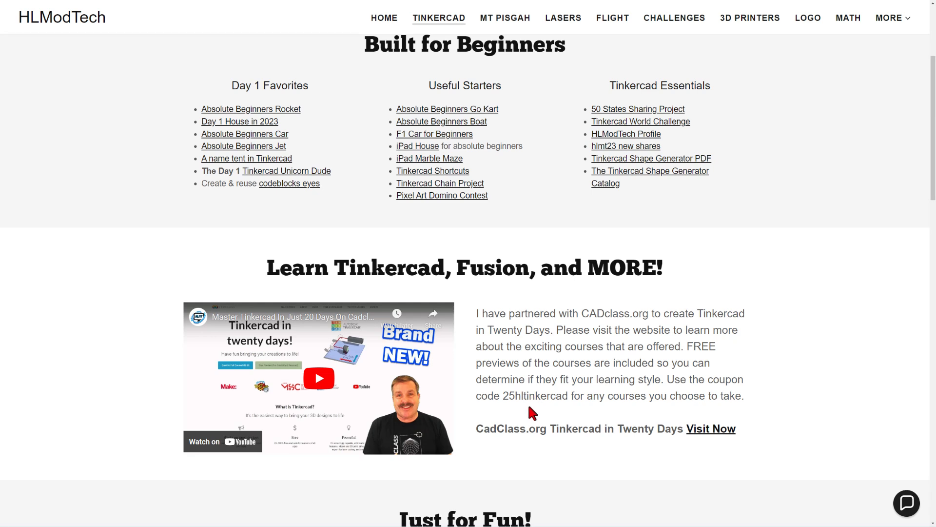
{"action": "mouse_move", "coordinate": [570, 412]}
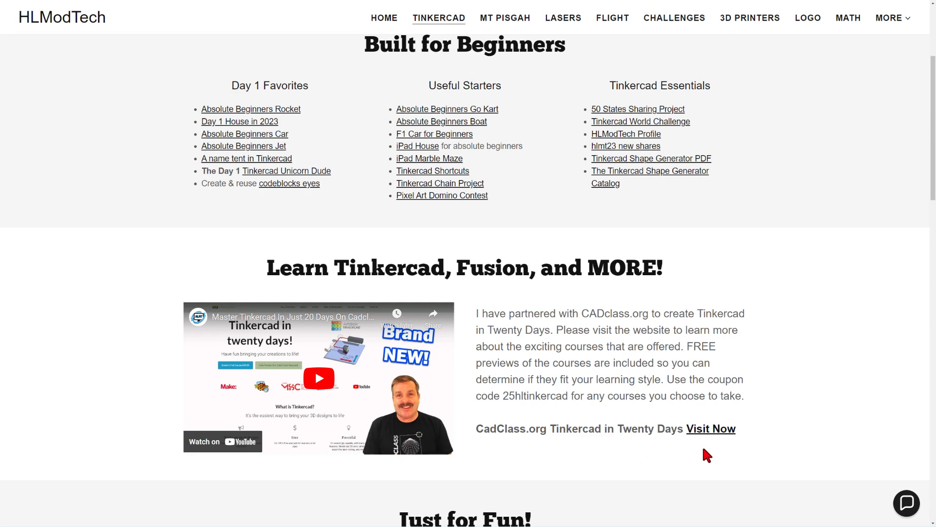
{"action": "mouse_move", "coordinate": [710, 454]}
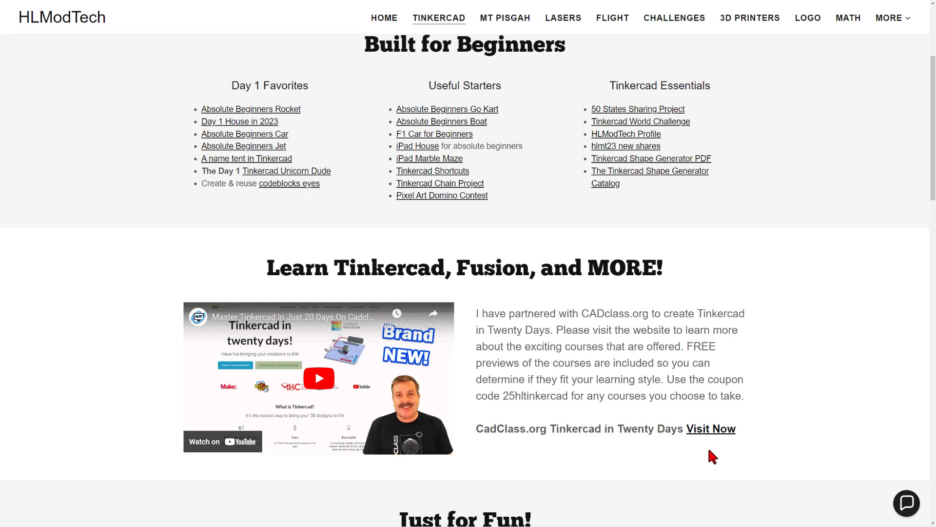